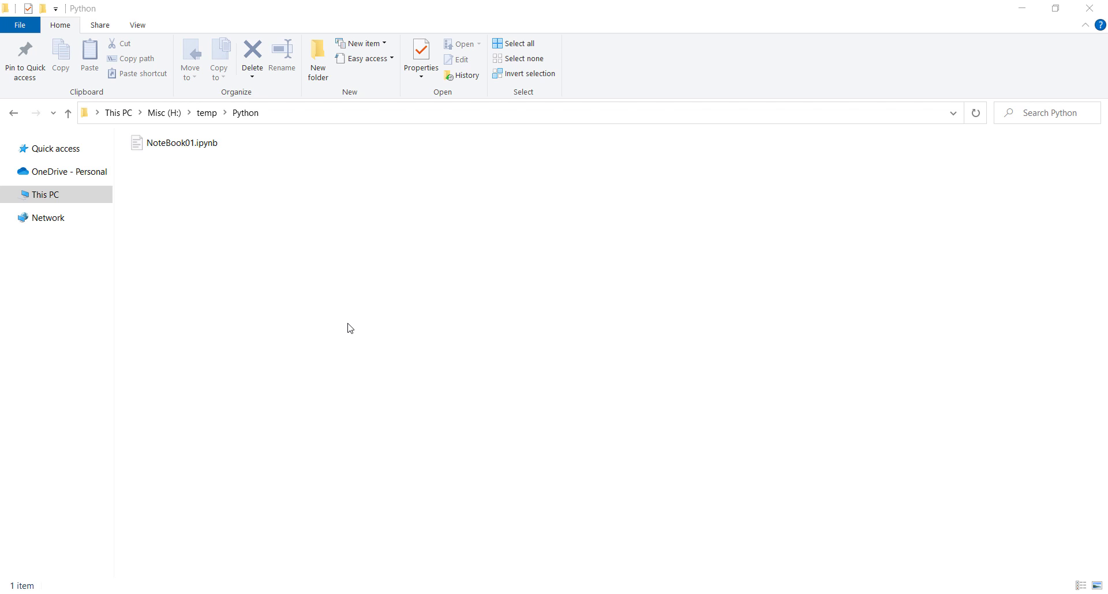
mouse_move(304, 256)
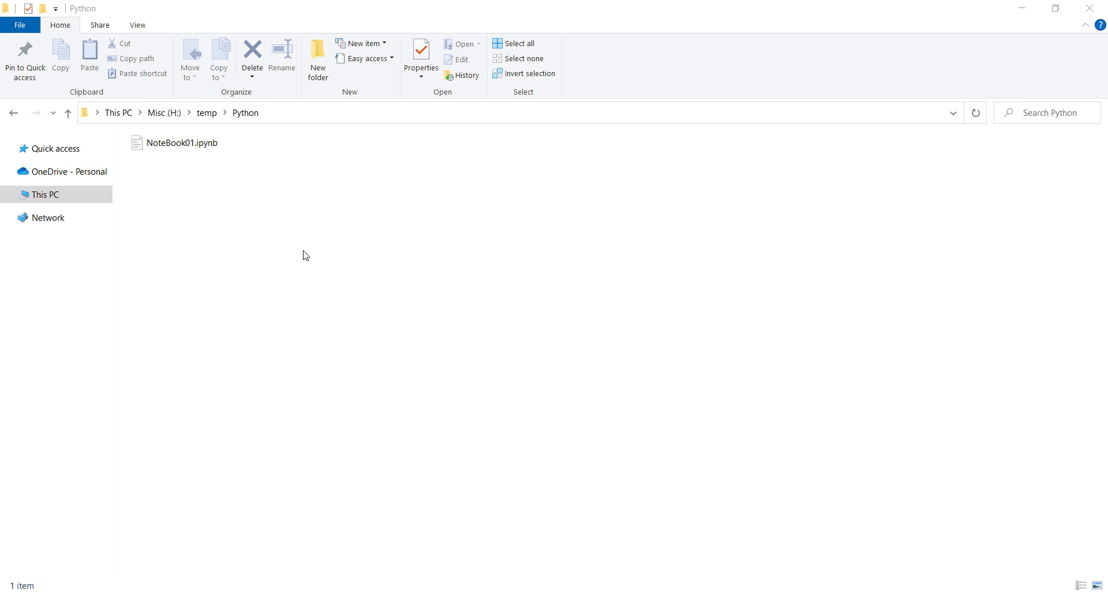
mouse_move(236, 179)
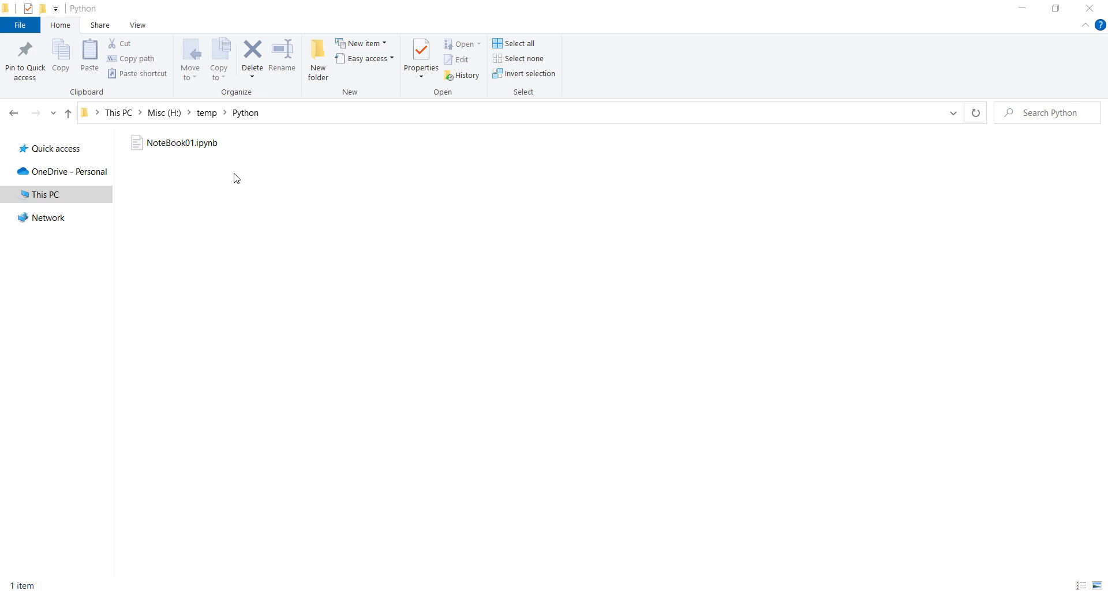
Step: Search the Start menu for 'ancon' to bring up Anaconda Prompt
click(179, 142)
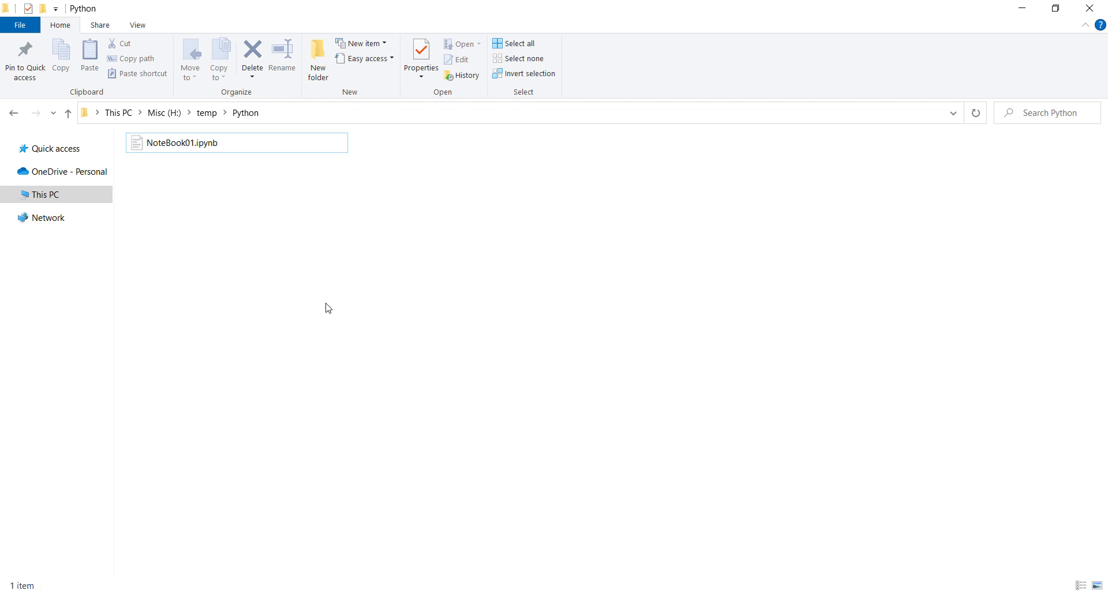
text(ancon)
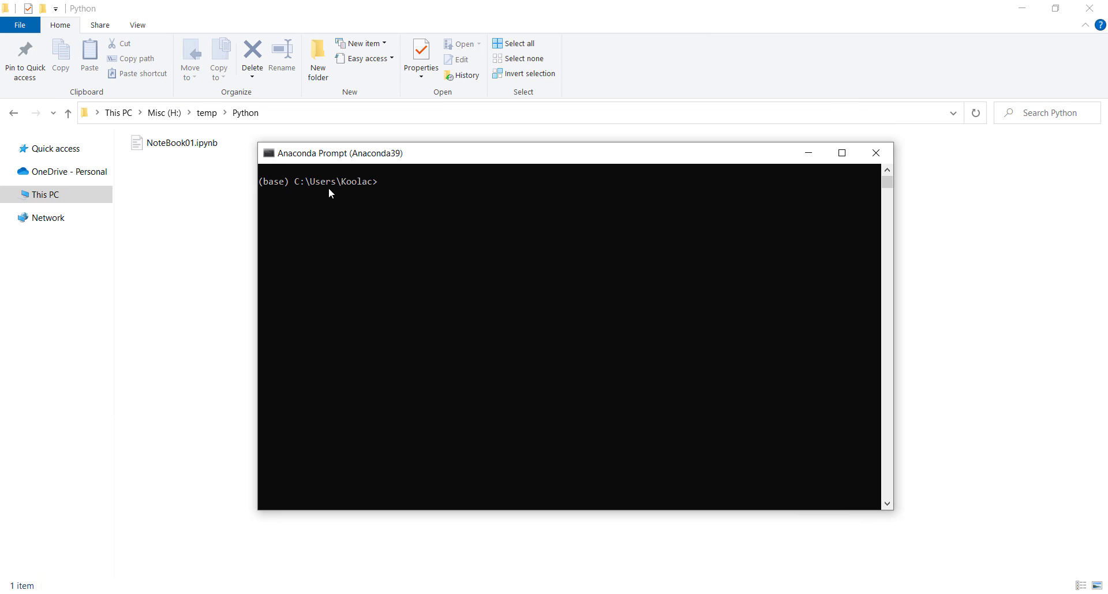
mouse_move(320, 211)
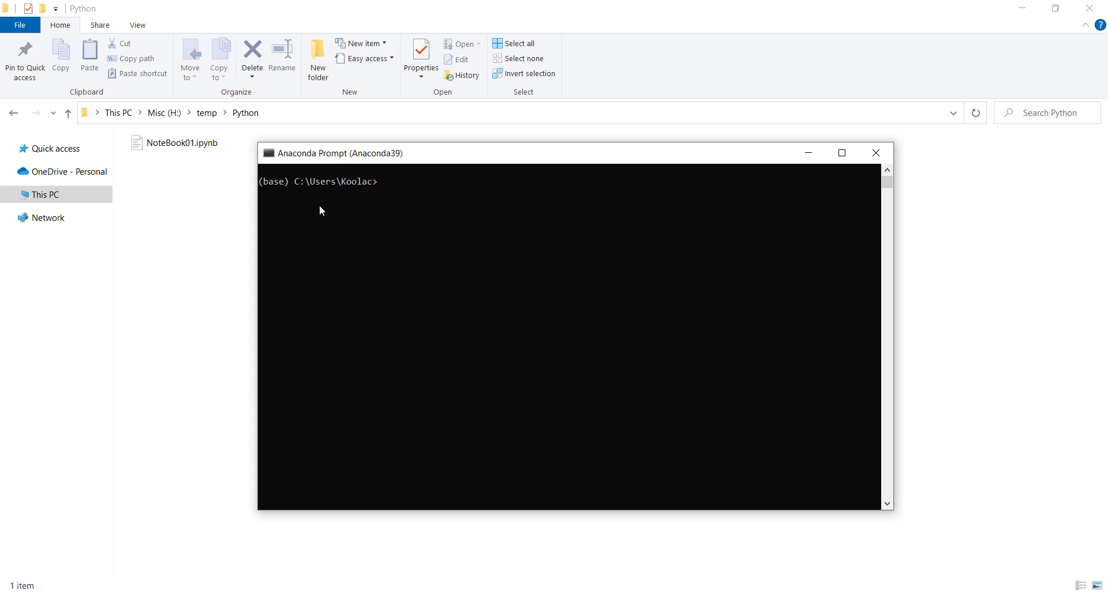
mouse_move(346, 254)
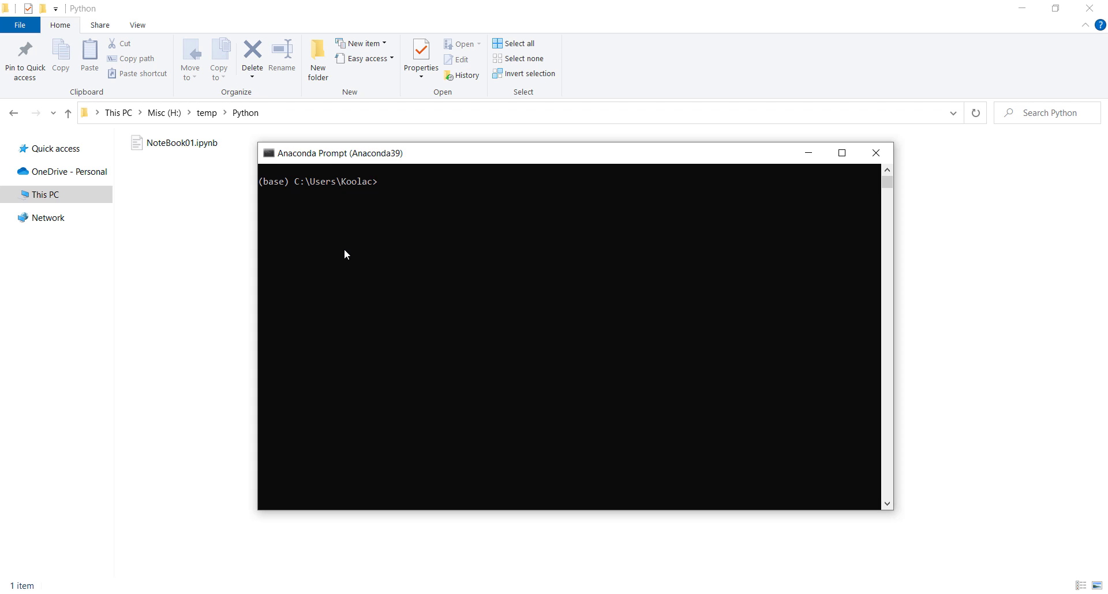
Step: Run cd H:\temp\Python, then switch the prompt to drive H:
text(cd)
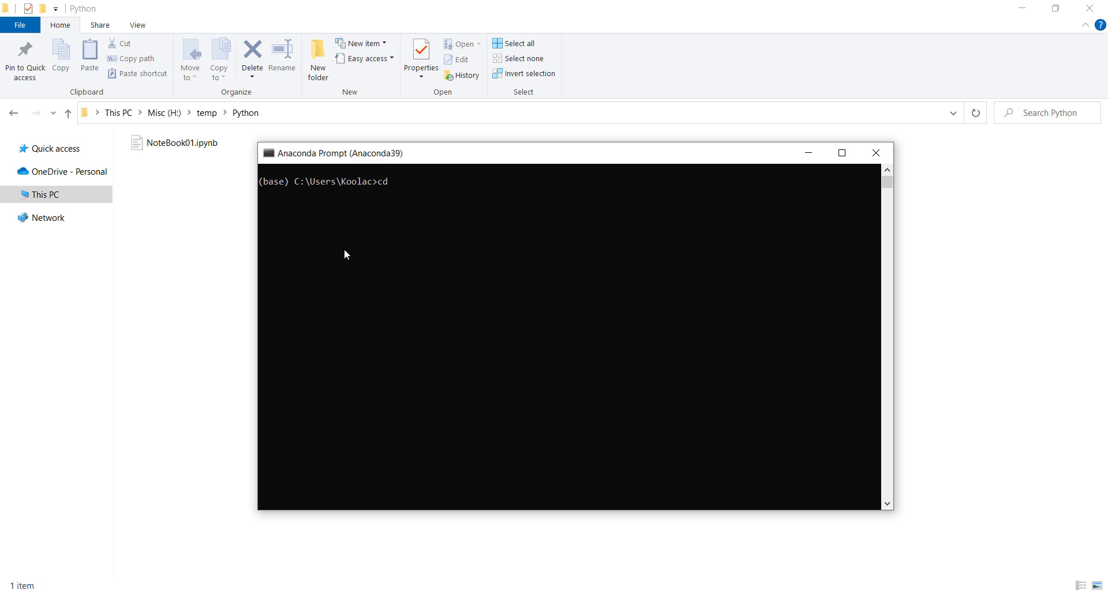
text(H:\temp\Python)
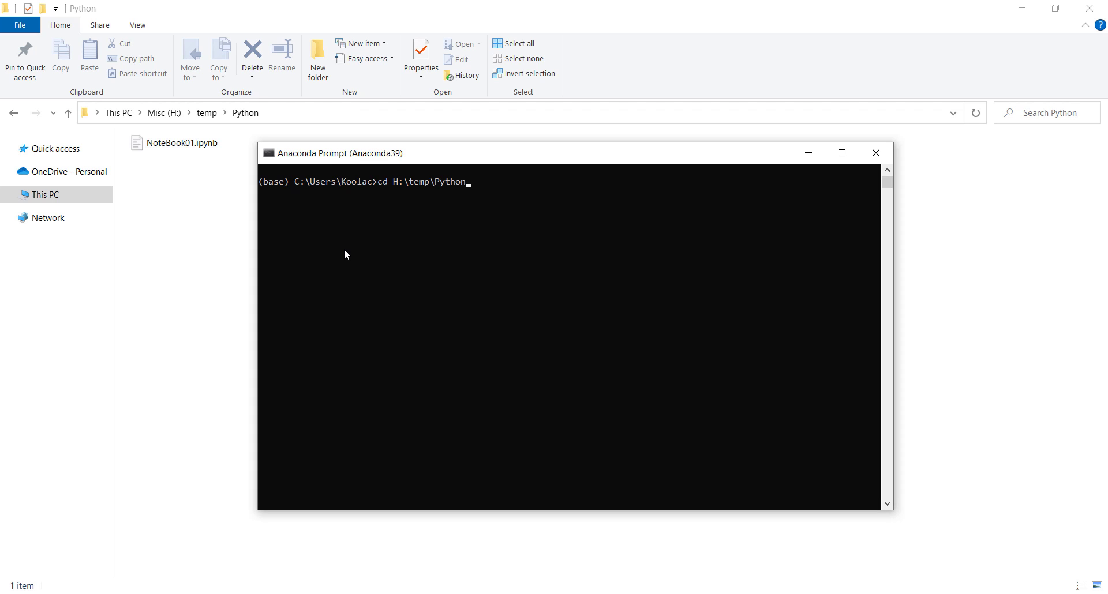
key(enter)
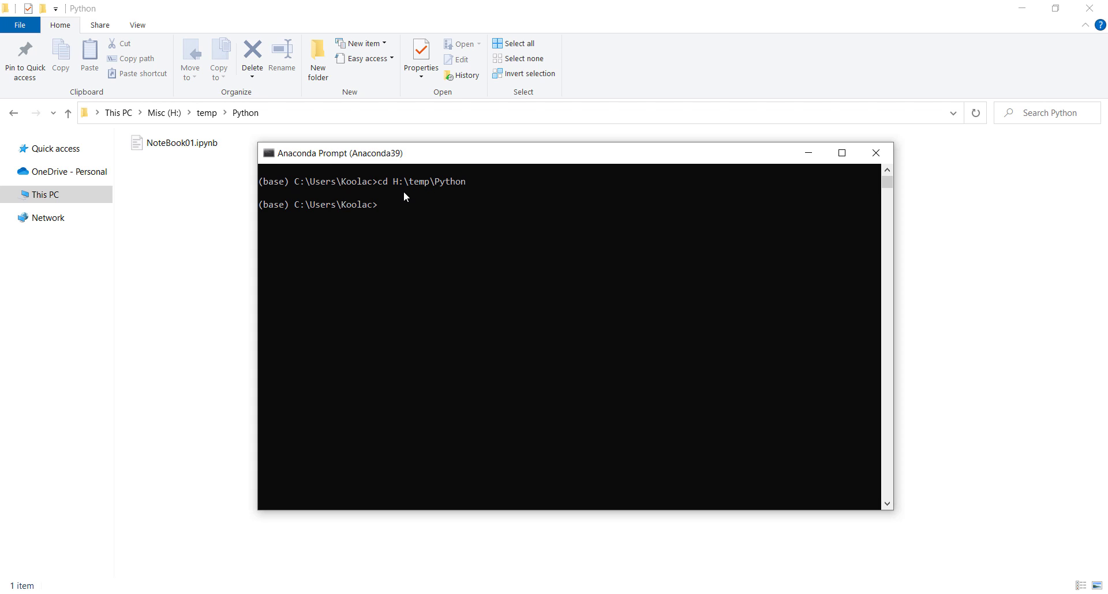
mouse_move(346, 234)
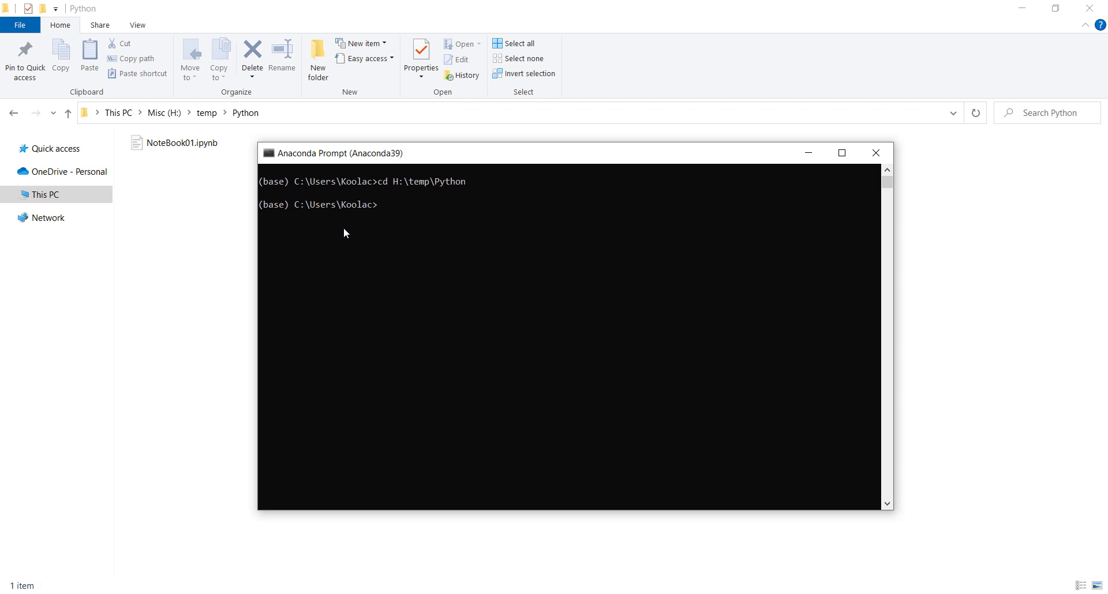
text(H)
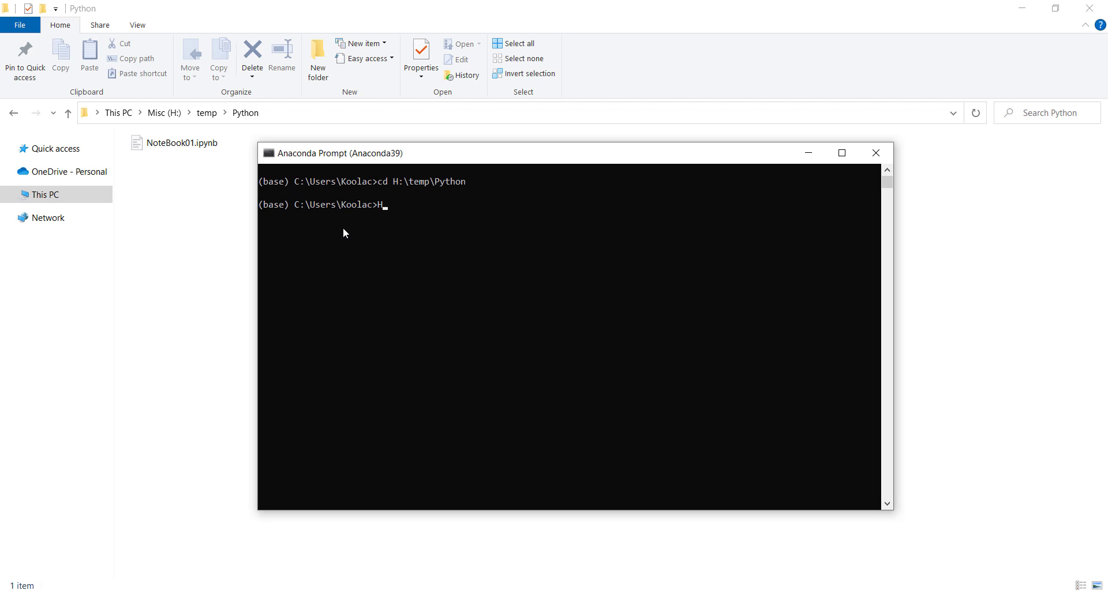
text(:)
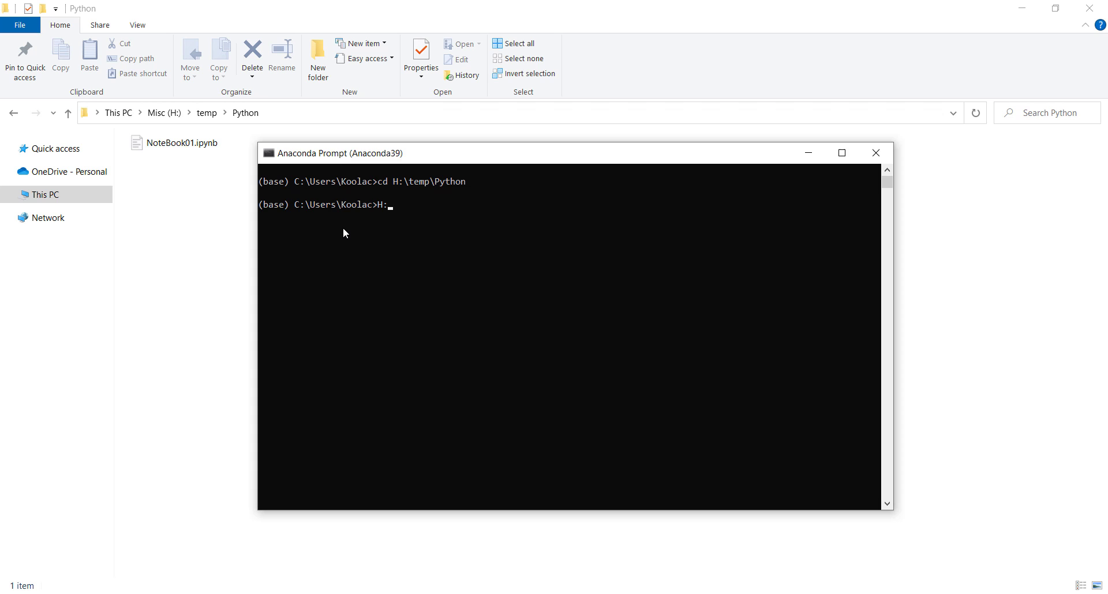
key(enter)
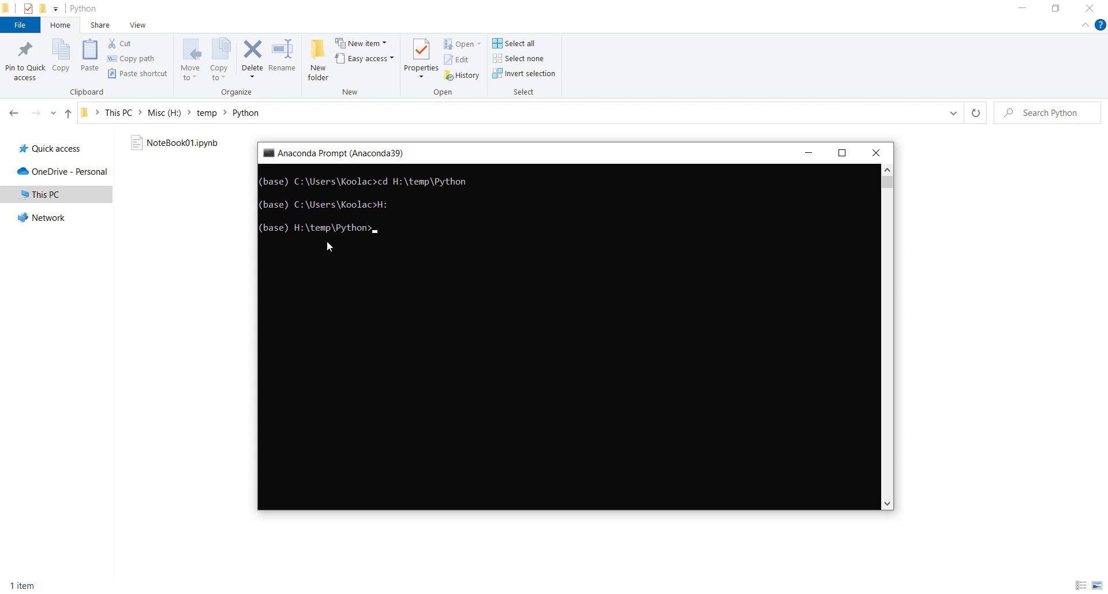
mouse_move(322, 179)
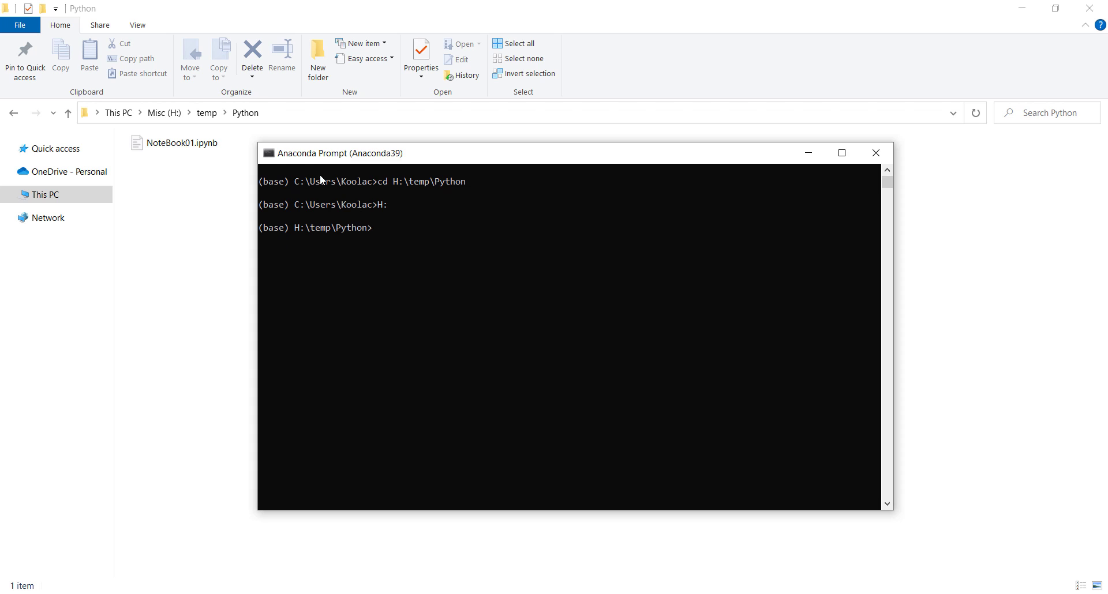
mouse_move(277, 268)
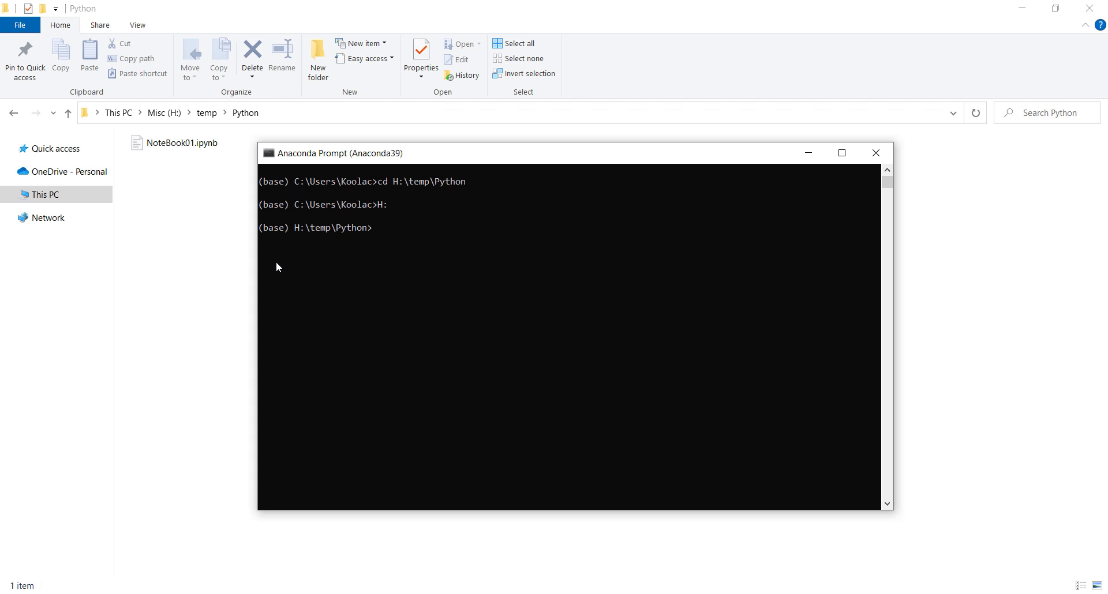
mouse_move(342, 244)
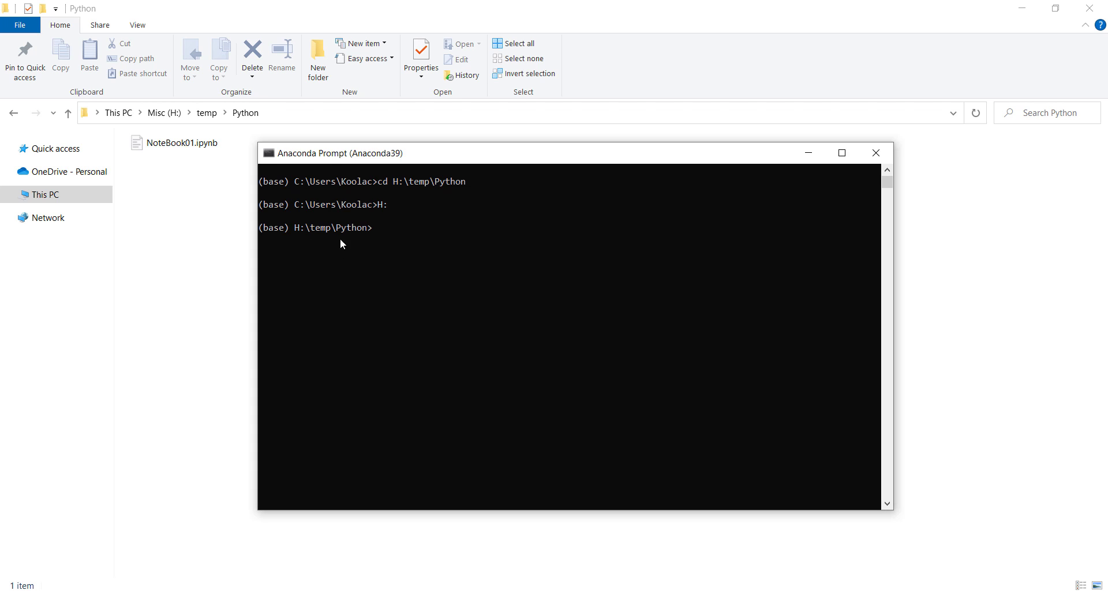
mouse_move(222, 261)
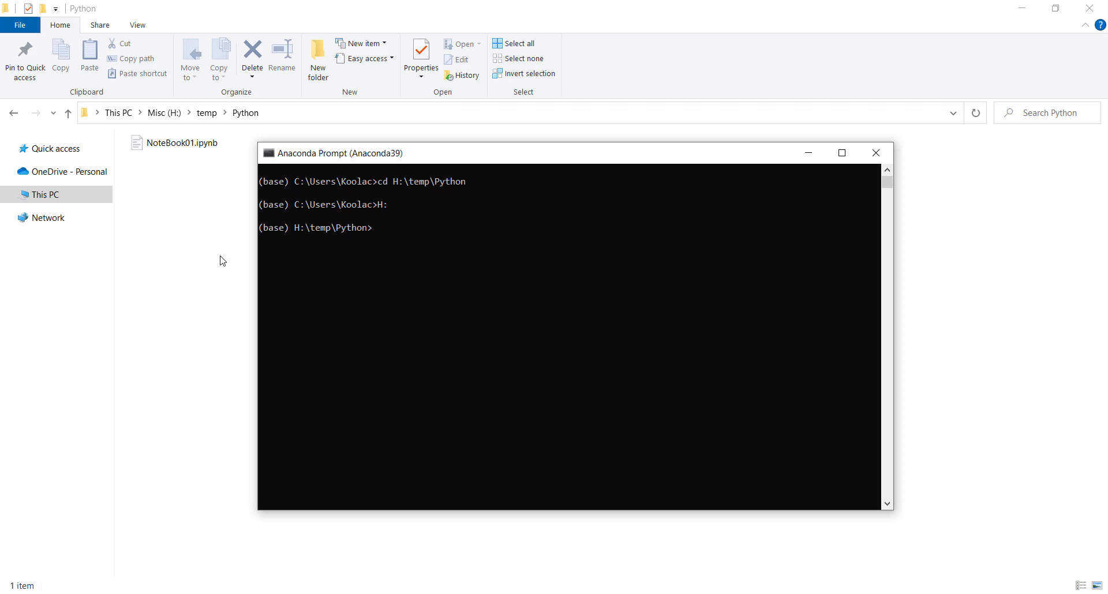
Step: Run 'jupyter notebook' to start the Jupyter Notebook server
text(jupyter)
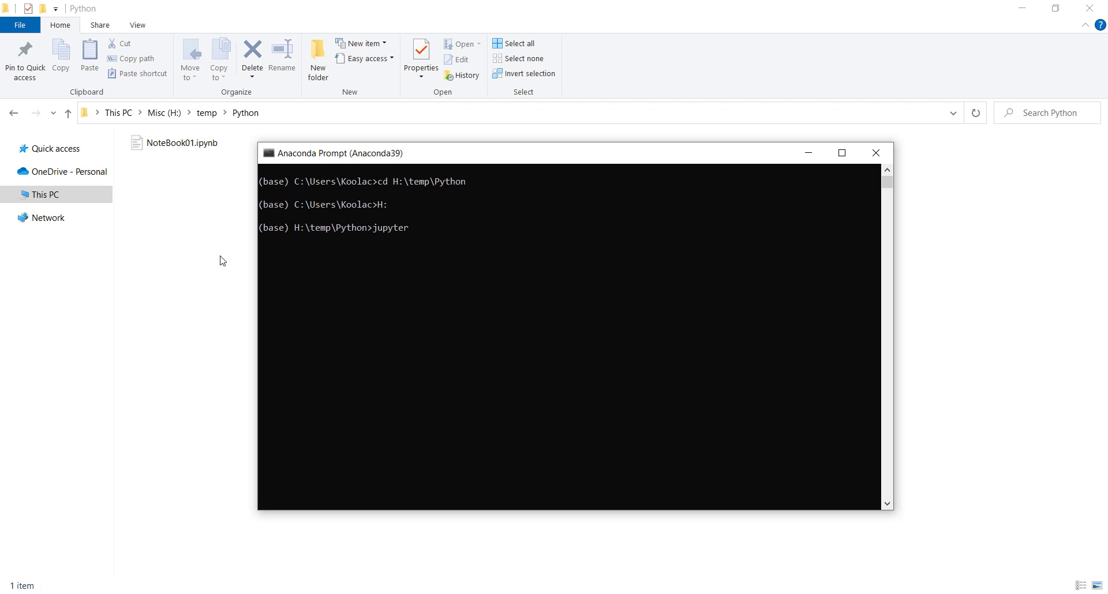
text(notebook)
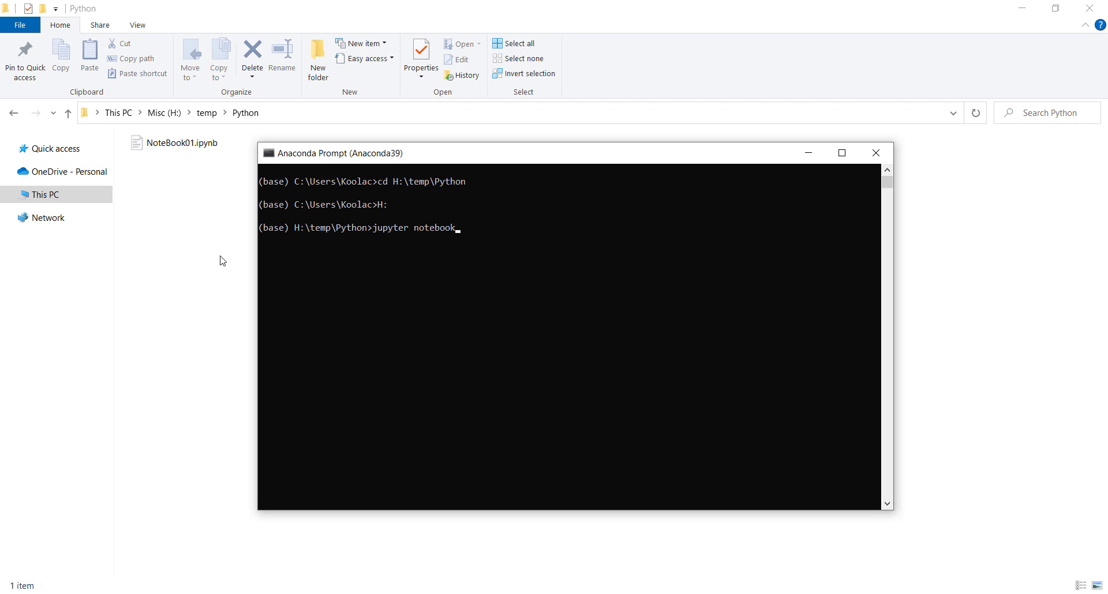
key(enter)
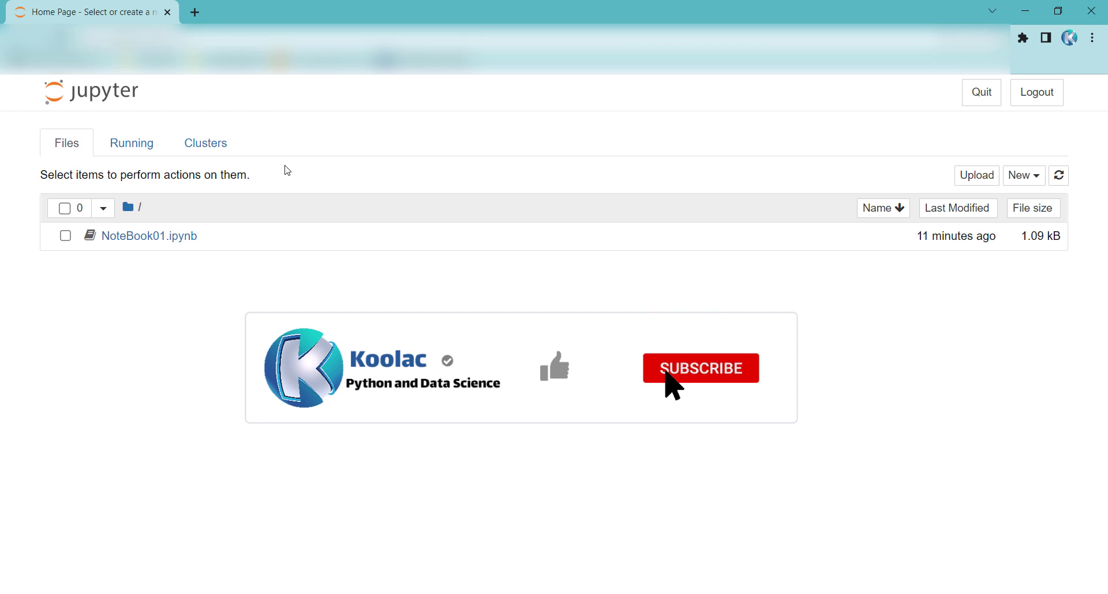
Step: Check the Jupyter home page in the browser lists NoteBook01.ipynb
click(699, 368)
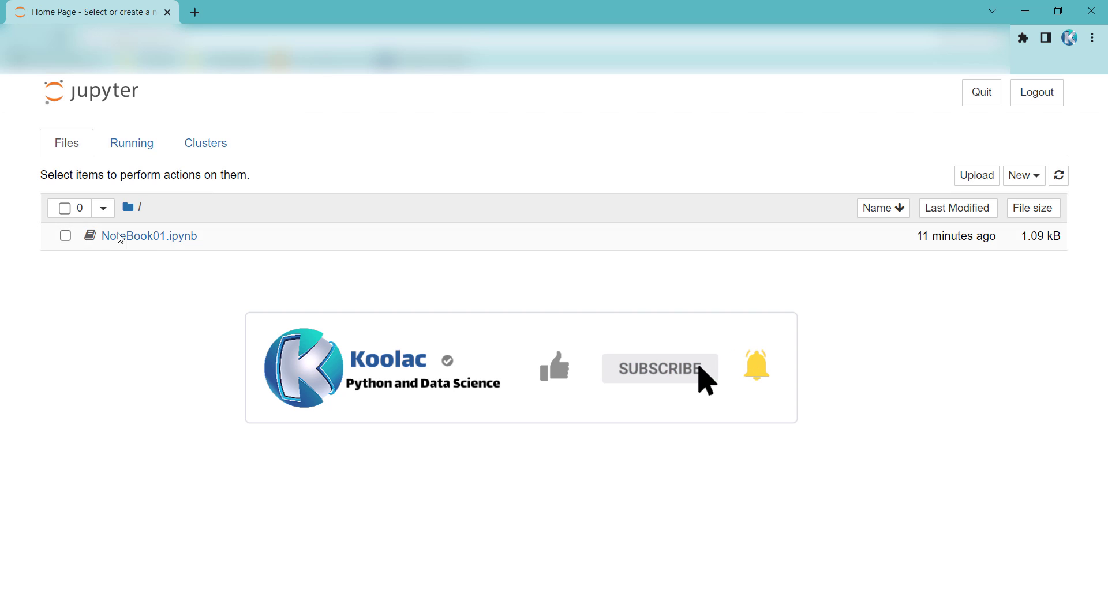
click(555, 368)
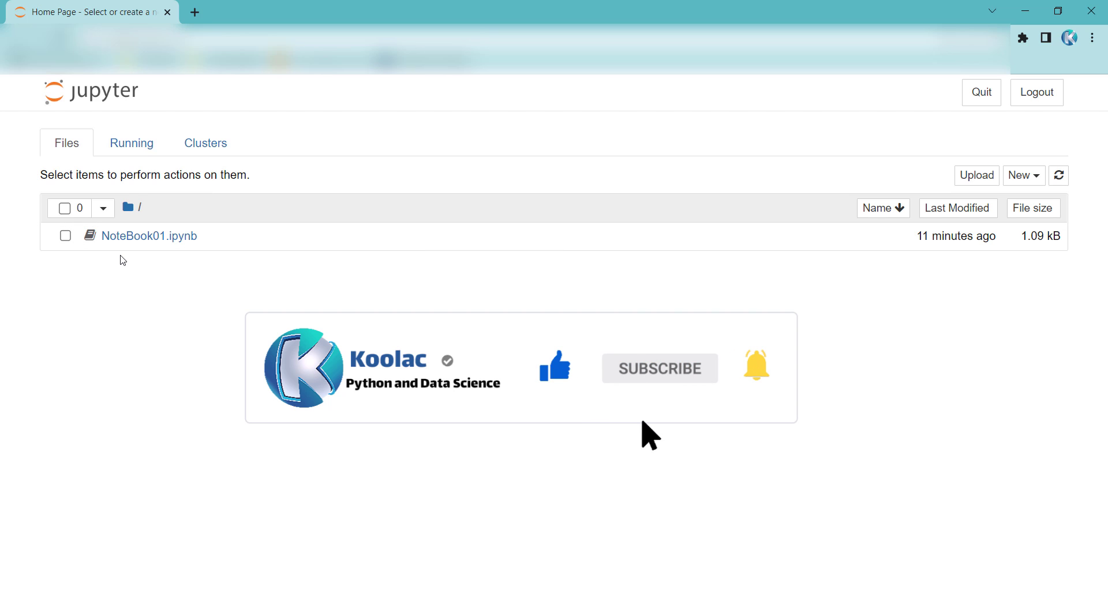
click(206, 143)
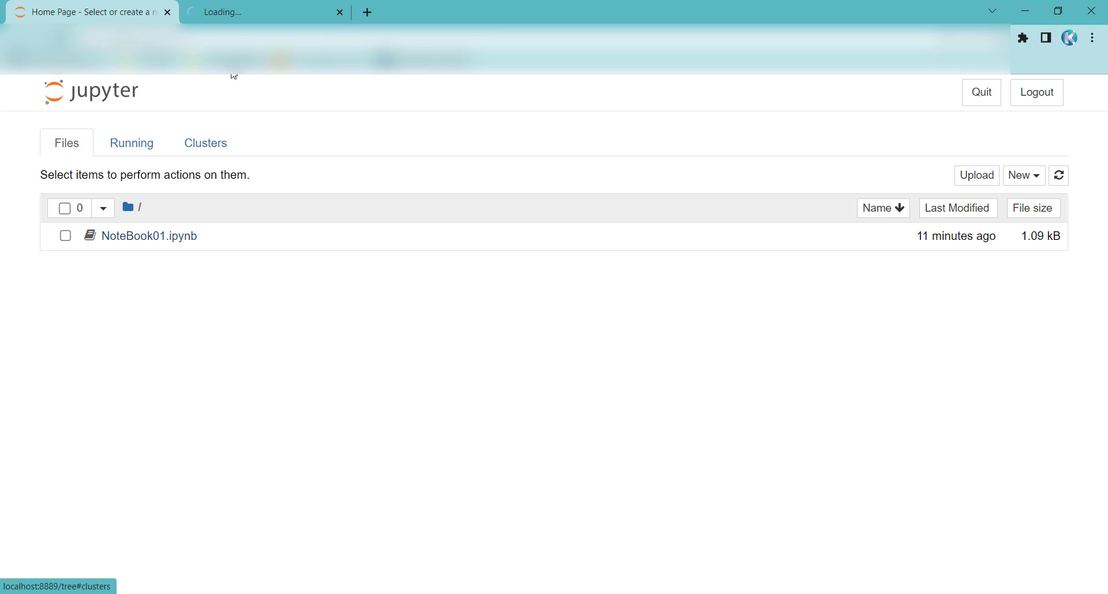